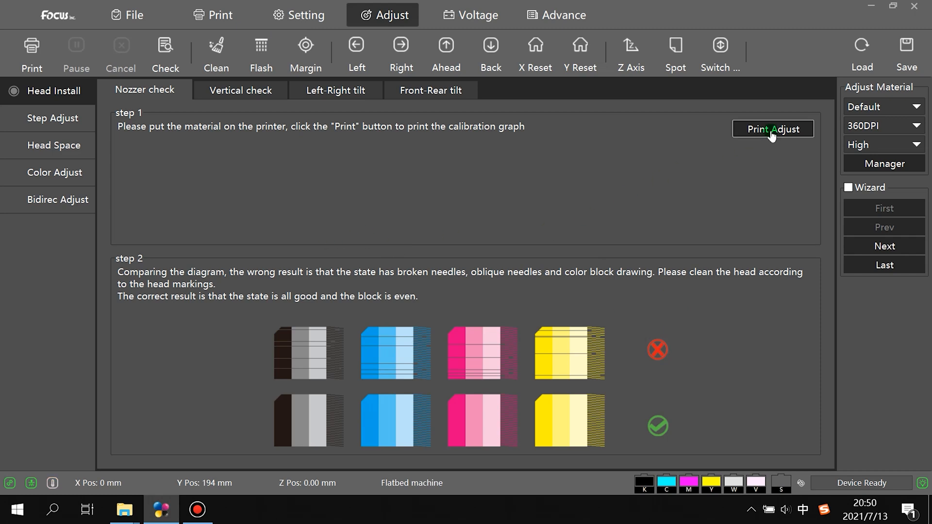
Open the nozzle check Print Confirm settings and select the 100 mm X edge value
left_click(773, 129)
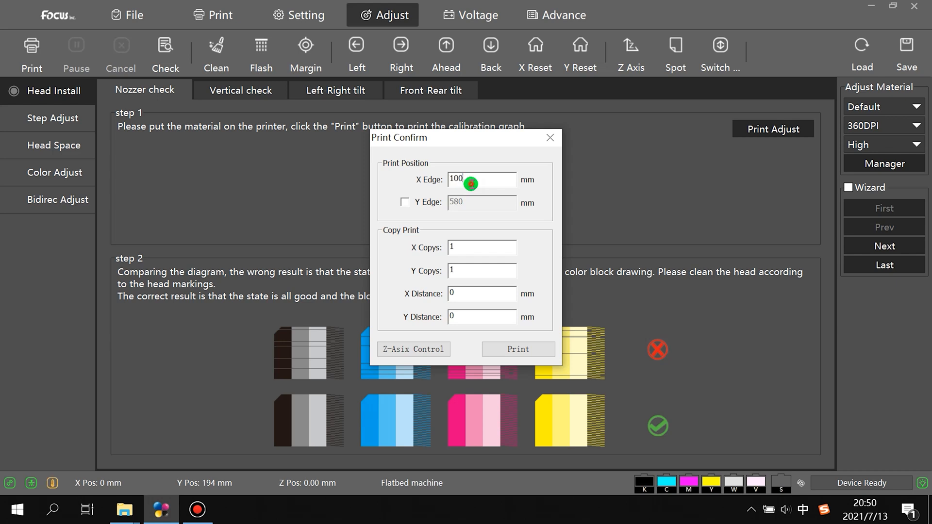
triple_click(481, 180)
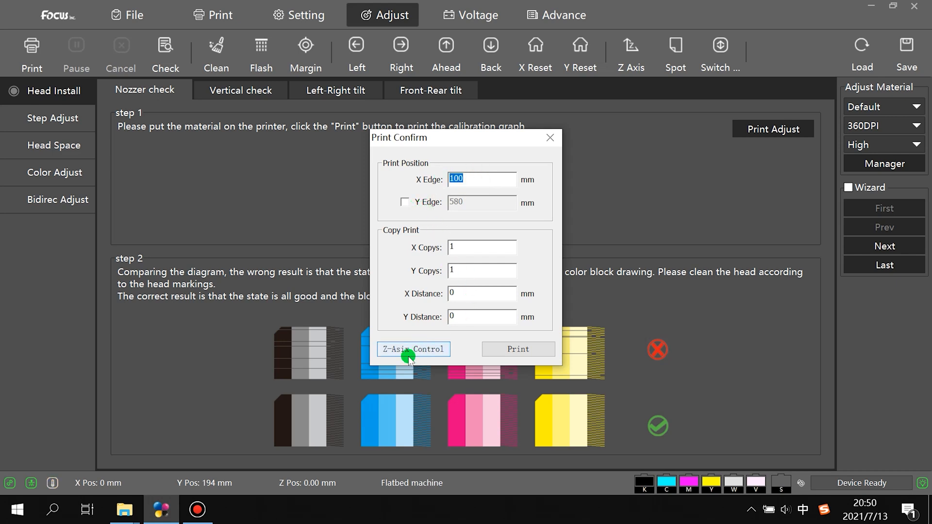
left_click(414, 349)
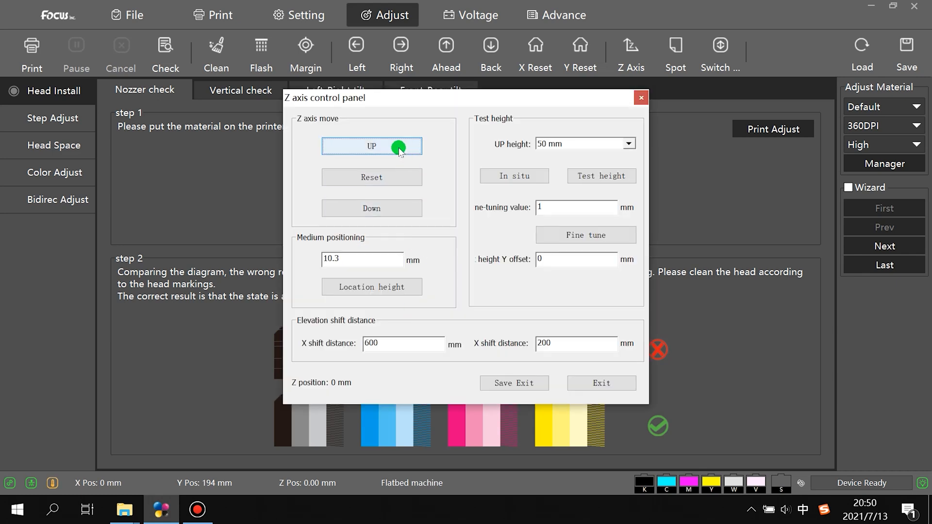
left_click(372, 208)
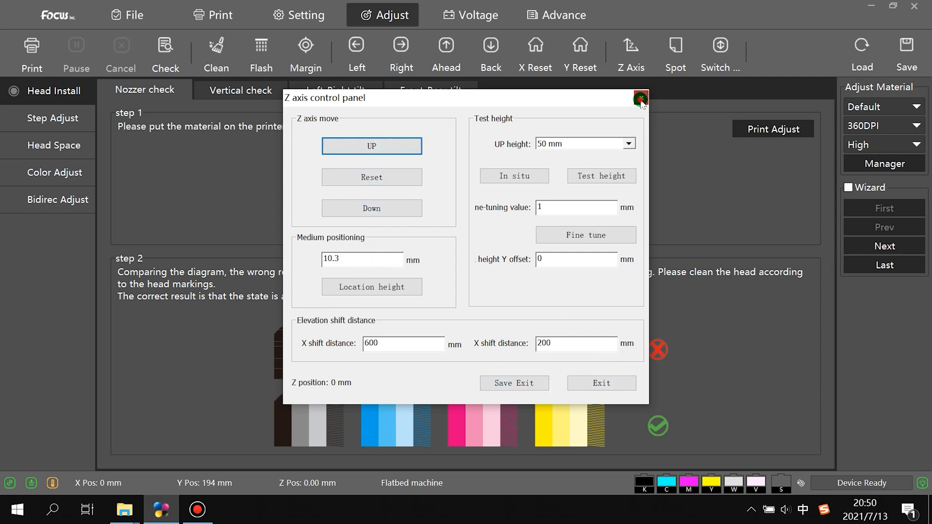
left_click(641, 98)
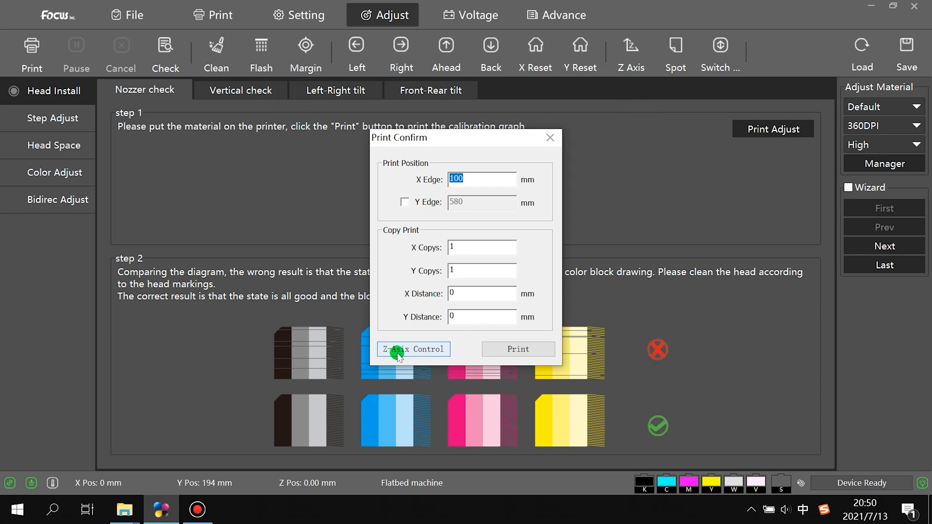
Print the nozzle check pattern on the flatbed printer, with status reading Printing
left_click(413, 349)
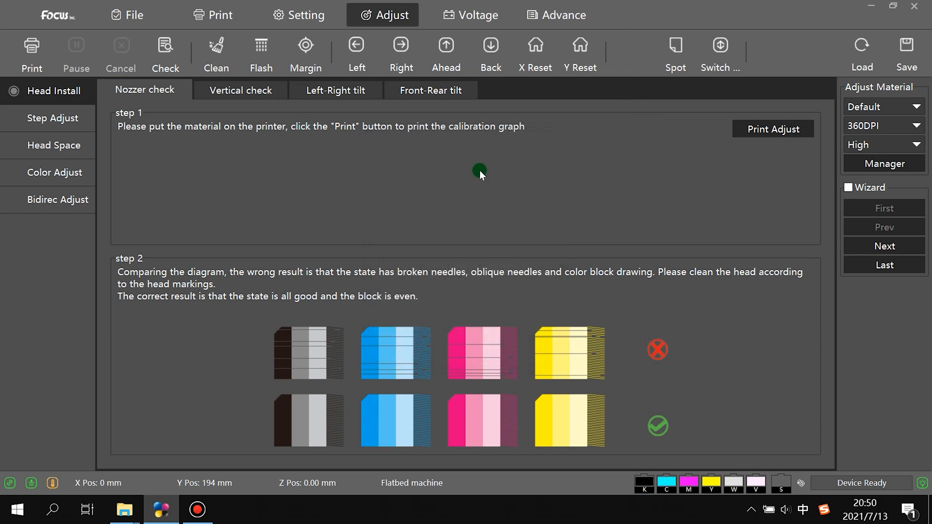
left_click(772, 129)
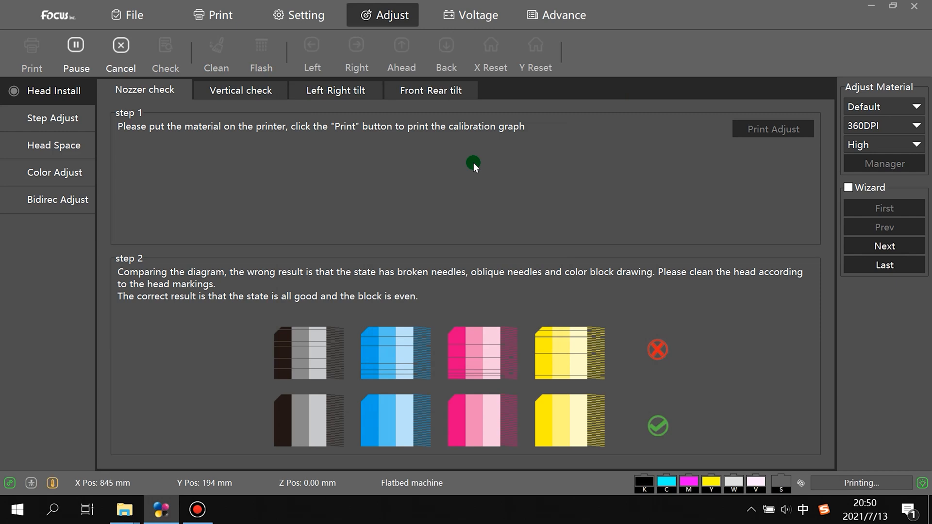